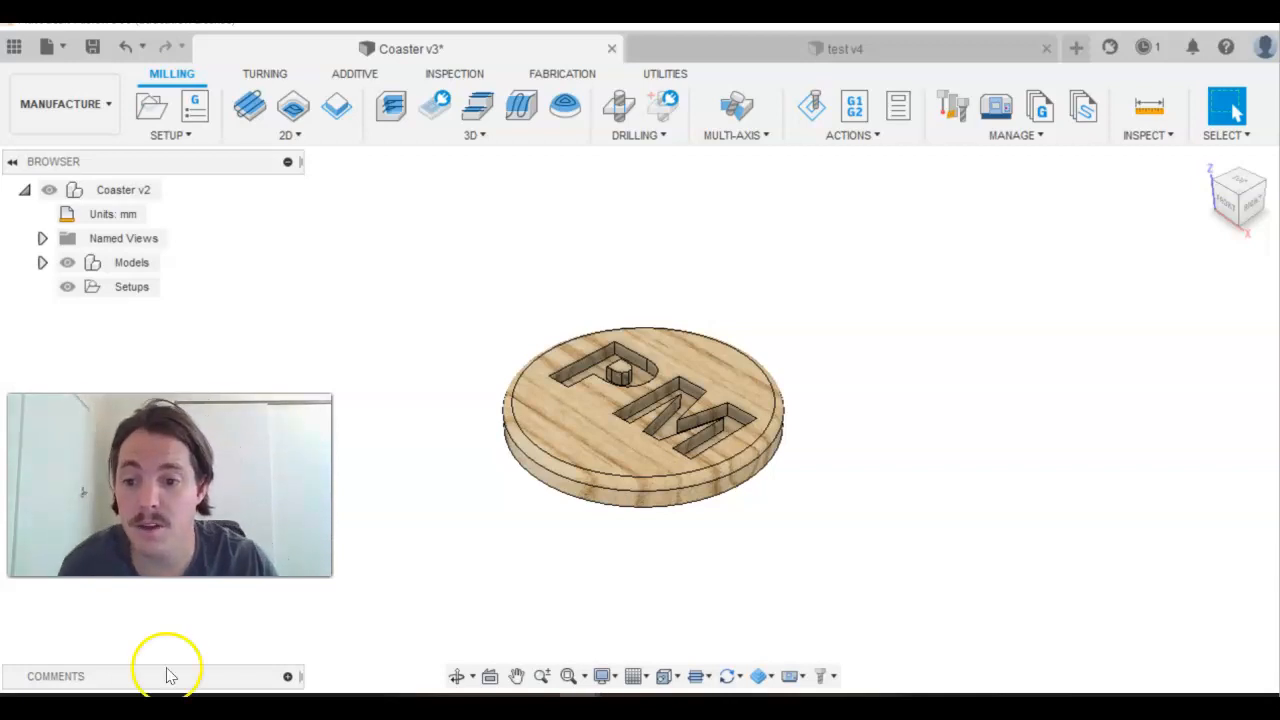
mouse_move(408, 544)
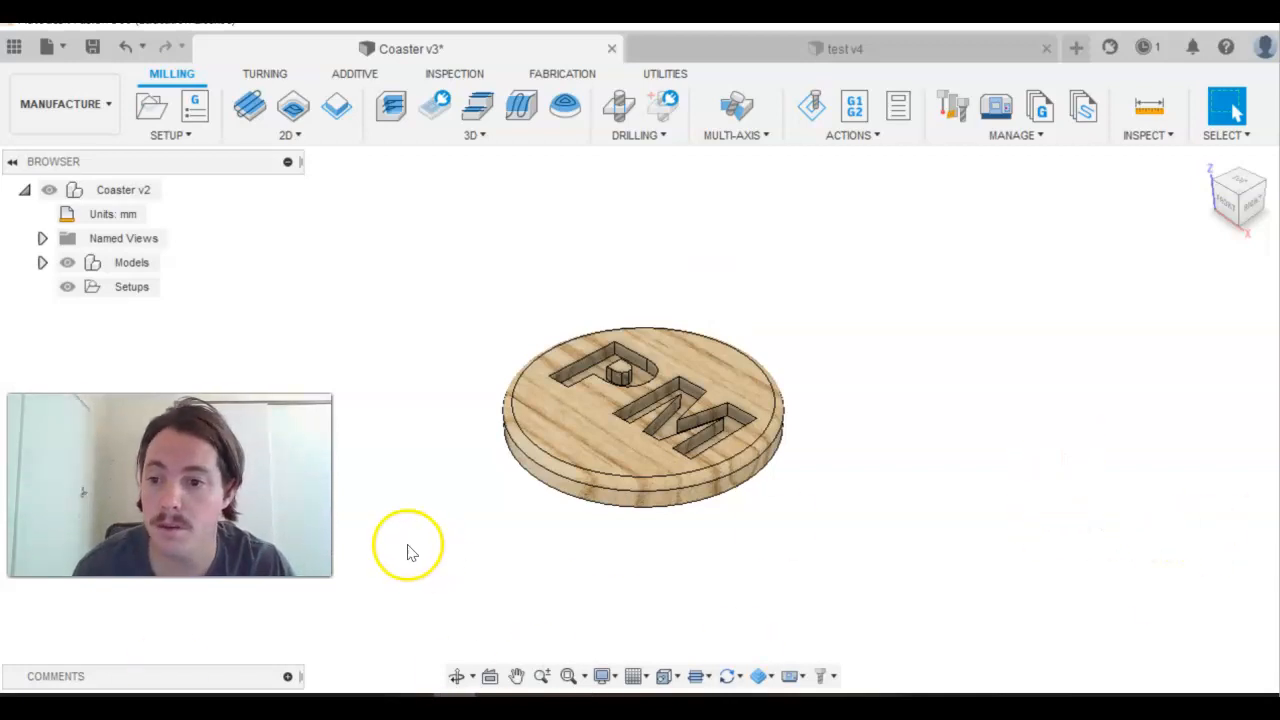
mouse_move(996, 584)
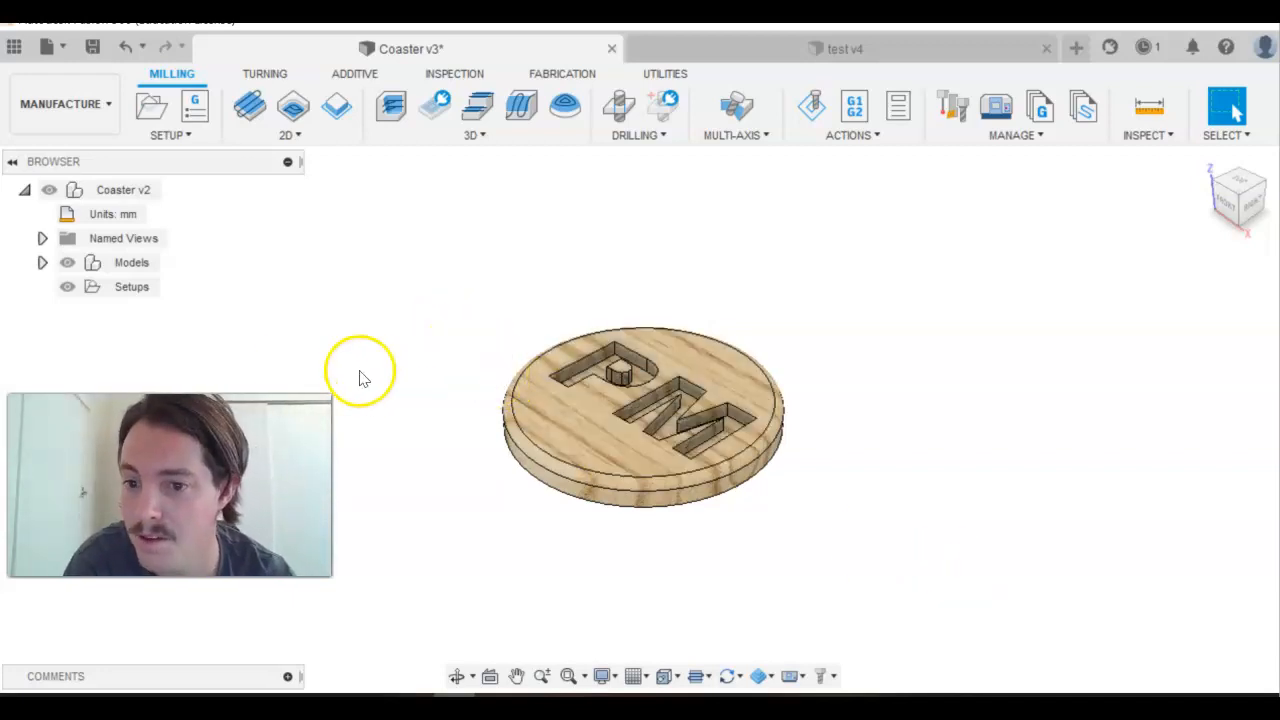
- Create a new milling setup (Setup3) from the Setups folder in the browser
right_click(132, 288)
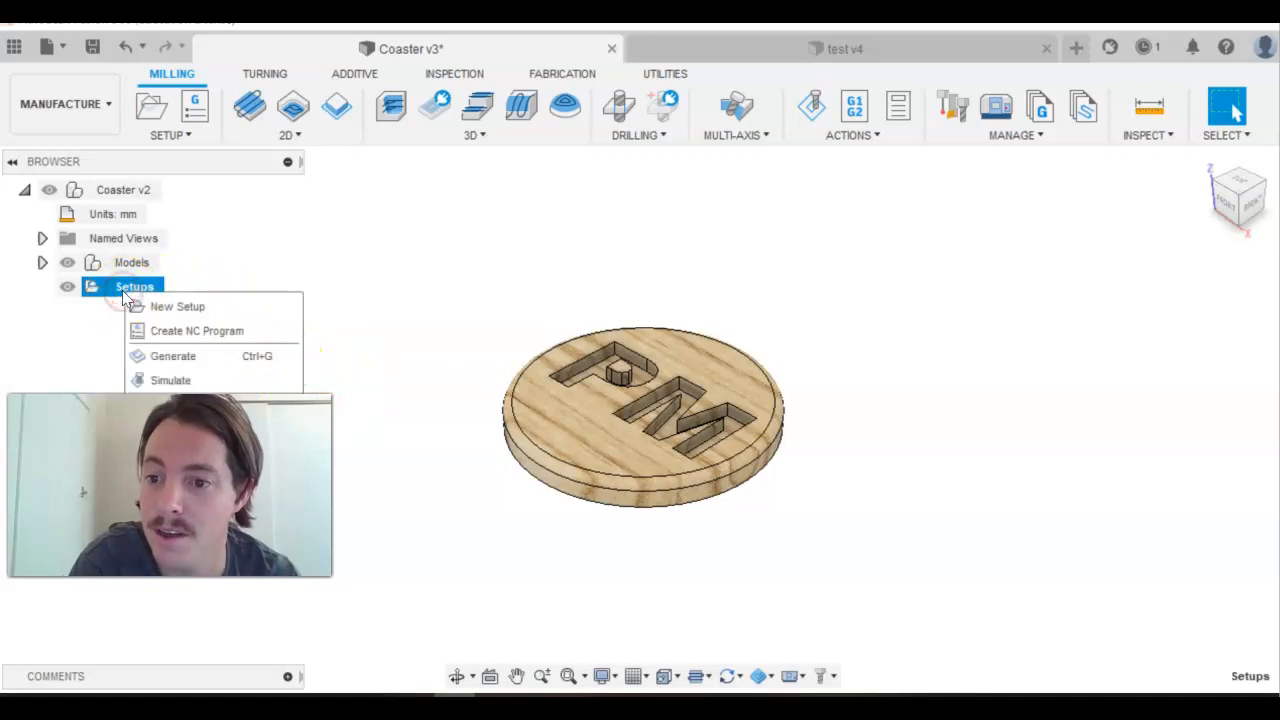
mouse_move(176, 306)
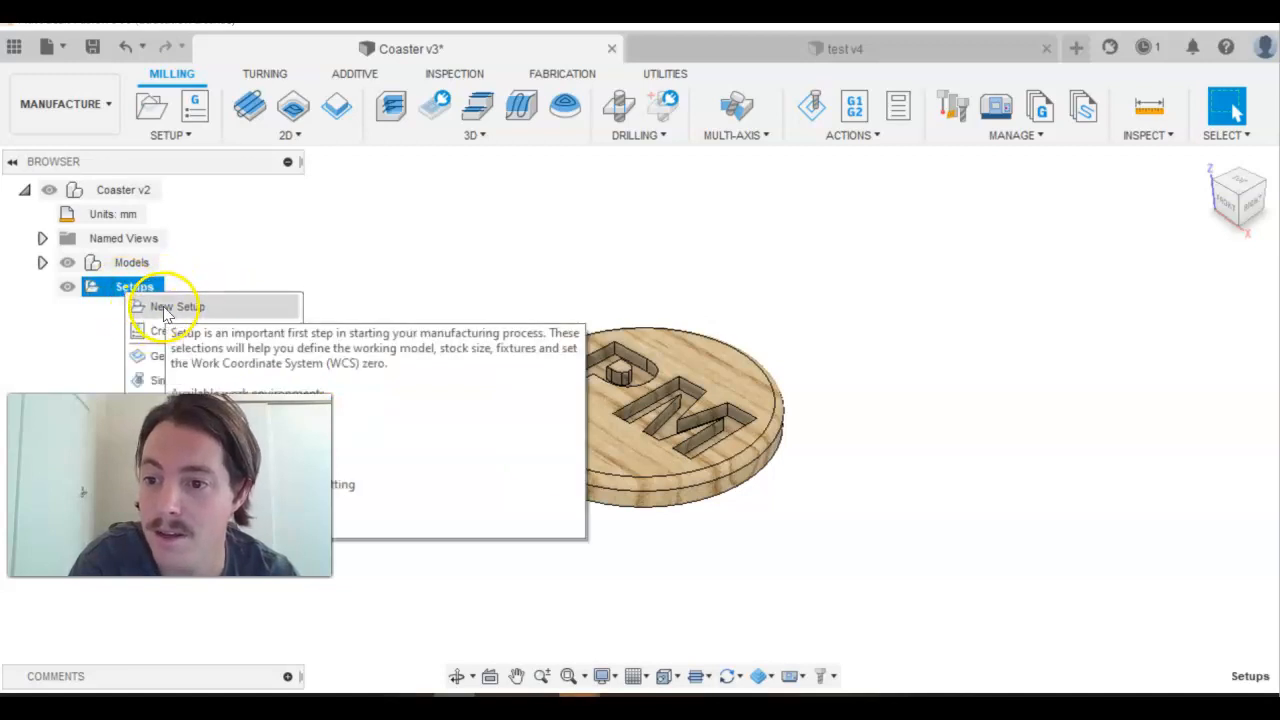
click(176, 308)
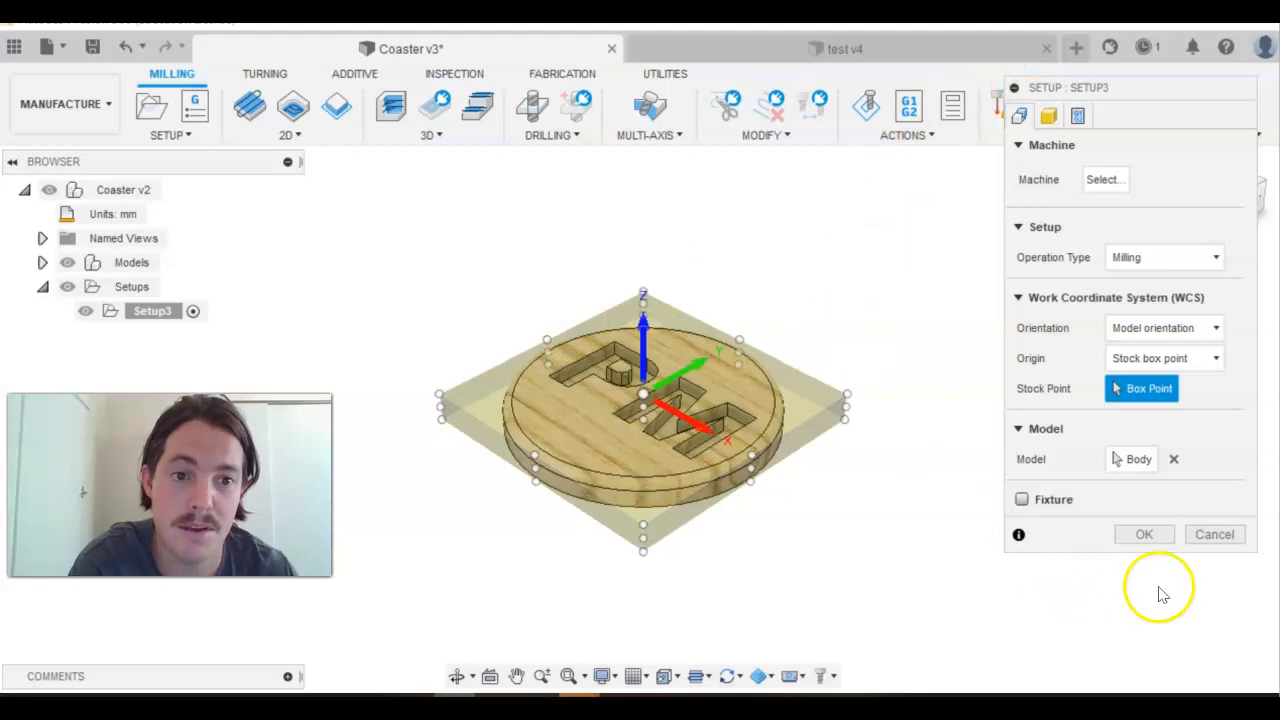
mouse_move(1104, 180)
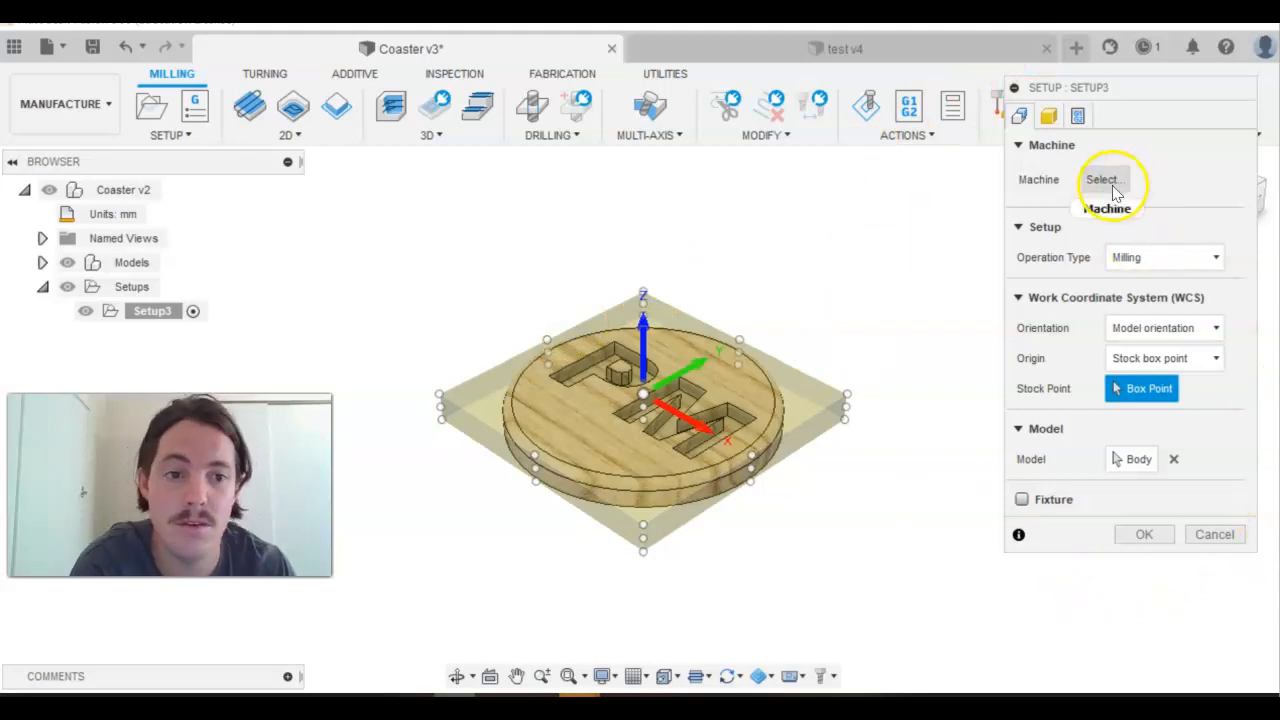
- Pick the Autodesk Generic 3-axis Router from the Fusion 360 library and save its downloaded model
click(1104, 180)
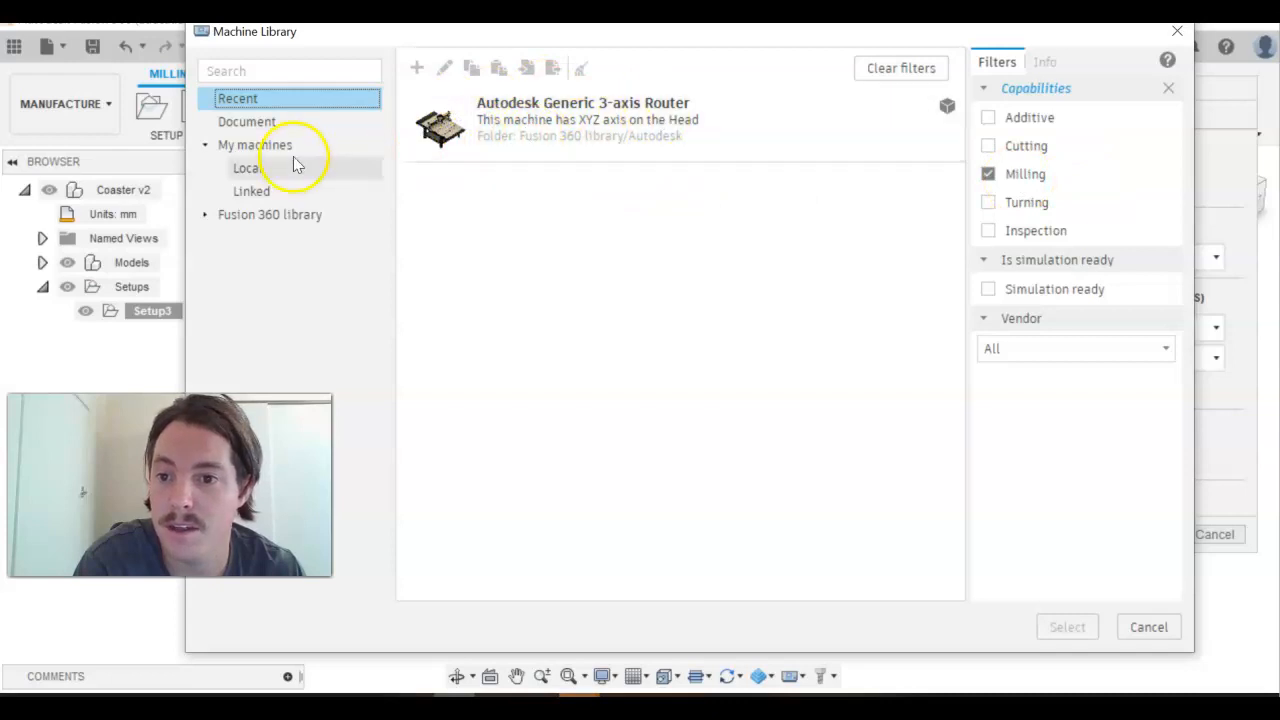
click(268, 214)
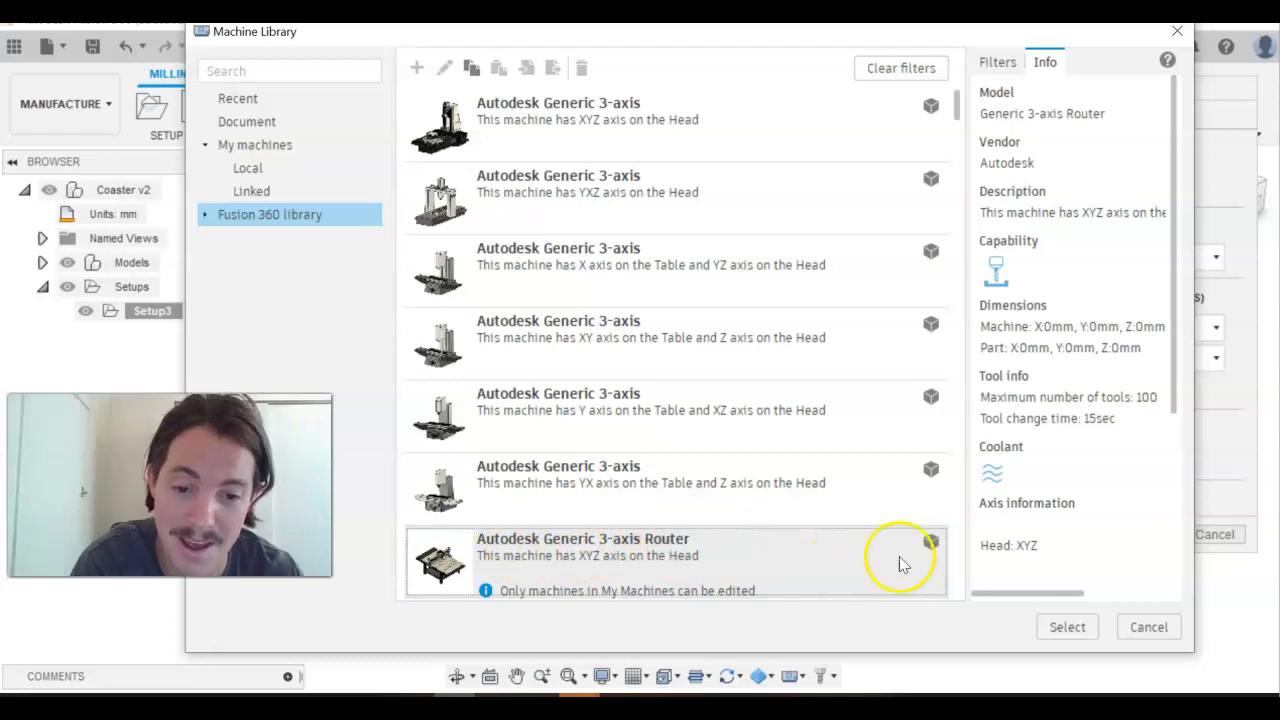
click(1066, 626)
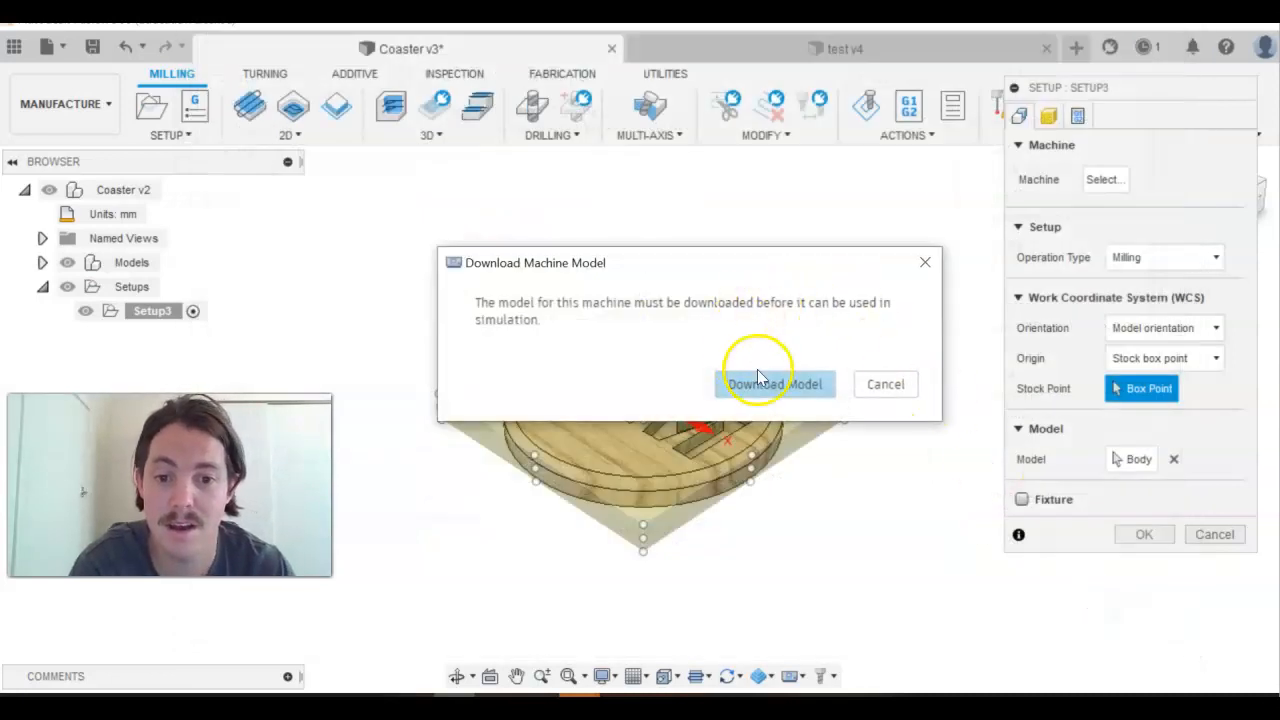
click(774, 384)
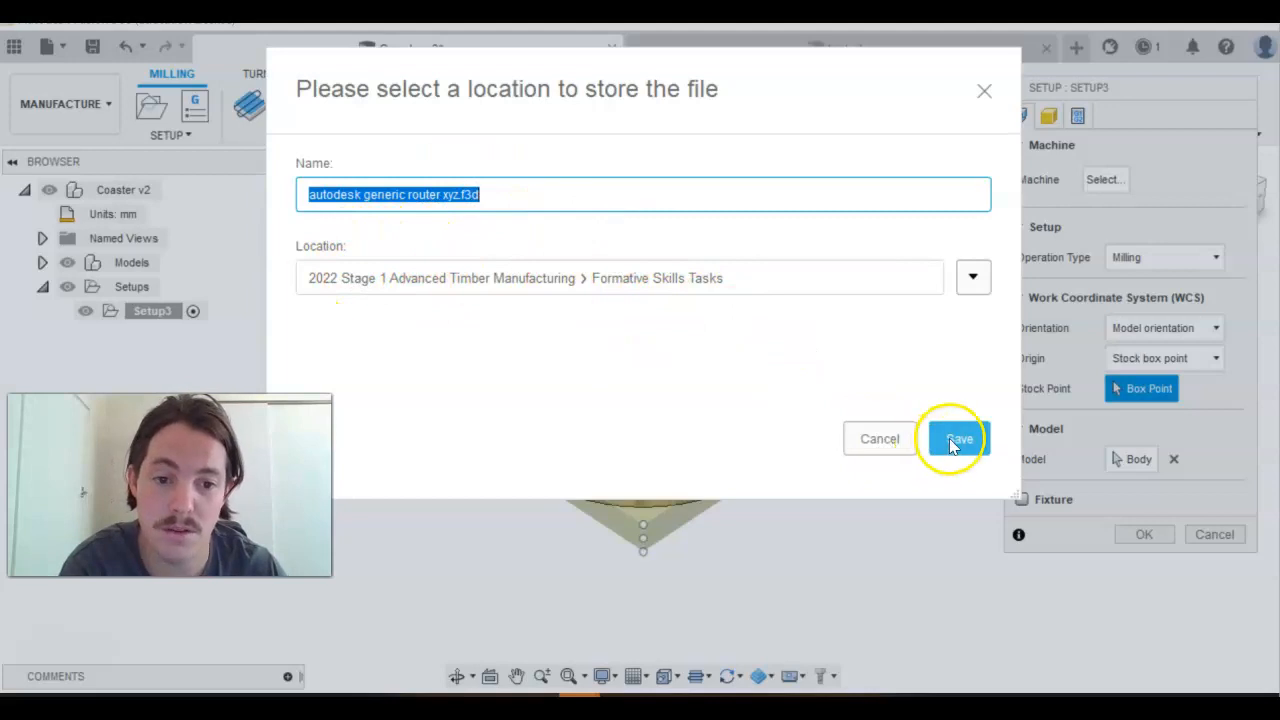
click(956, 438)
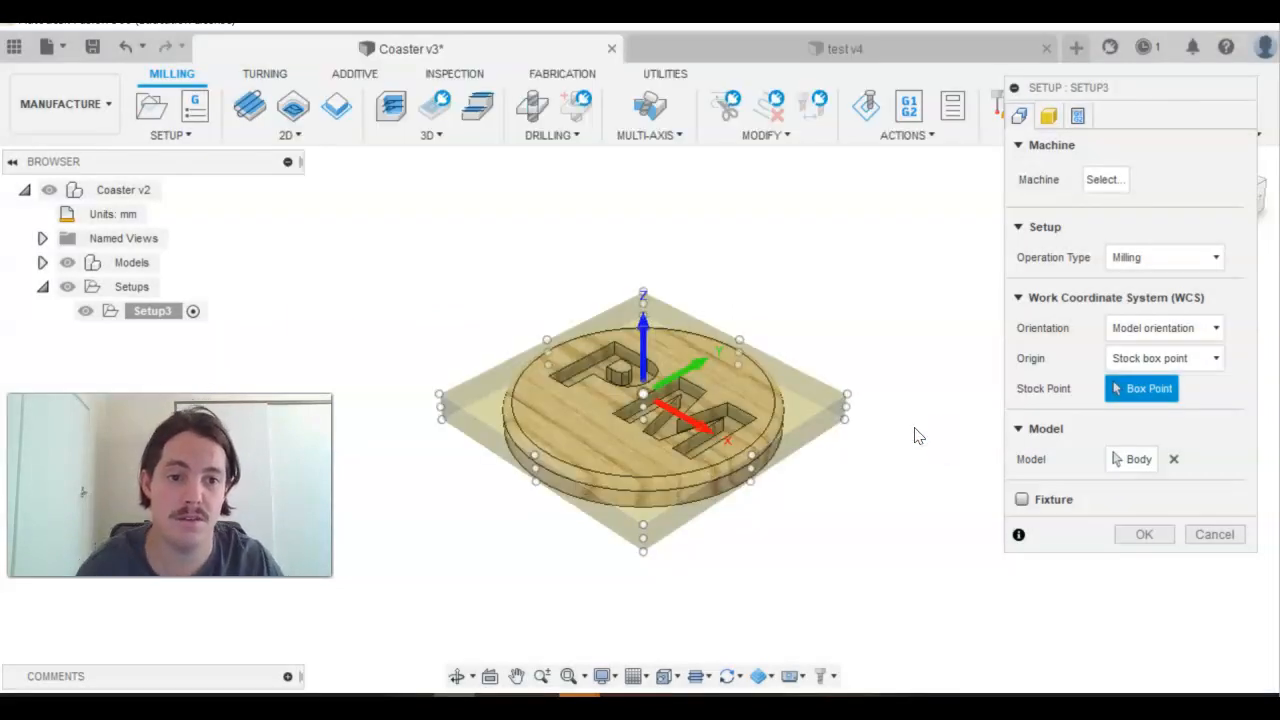
mouse_move(1178, 178)
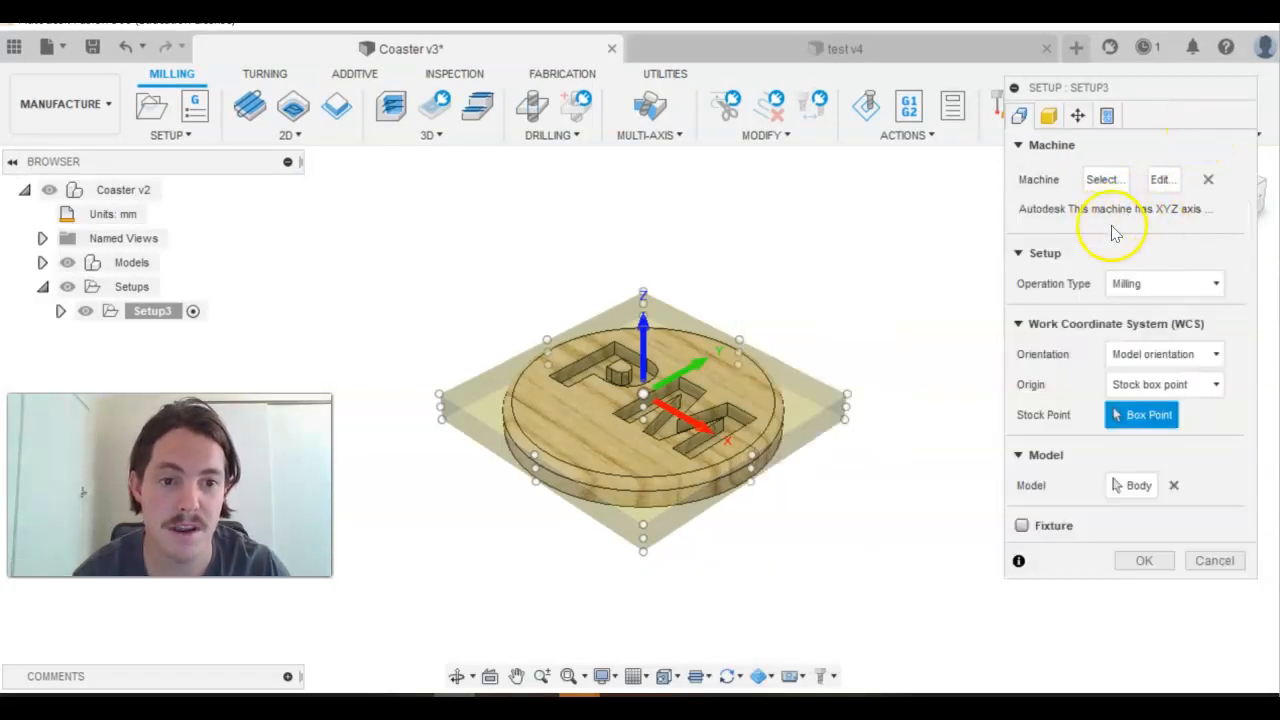
mouse_move(1128, 210)
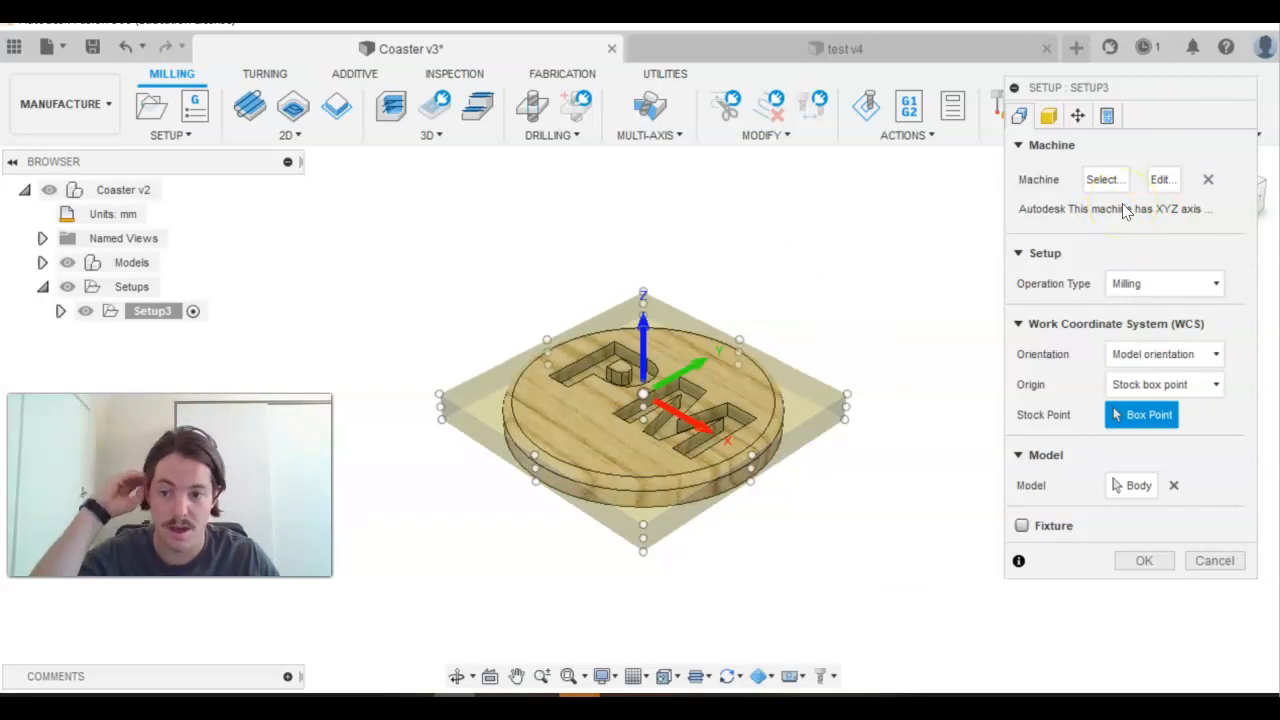
mouse_move(1040, 240)
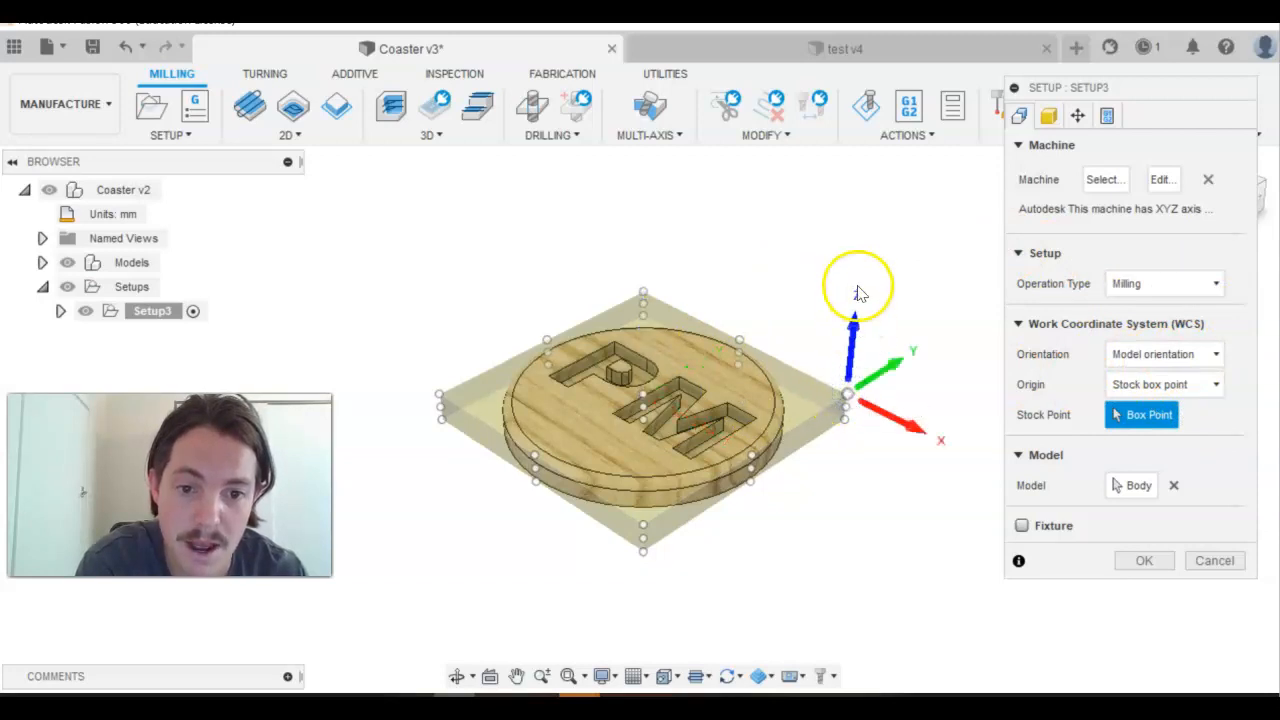
mouse_move(888, 240)
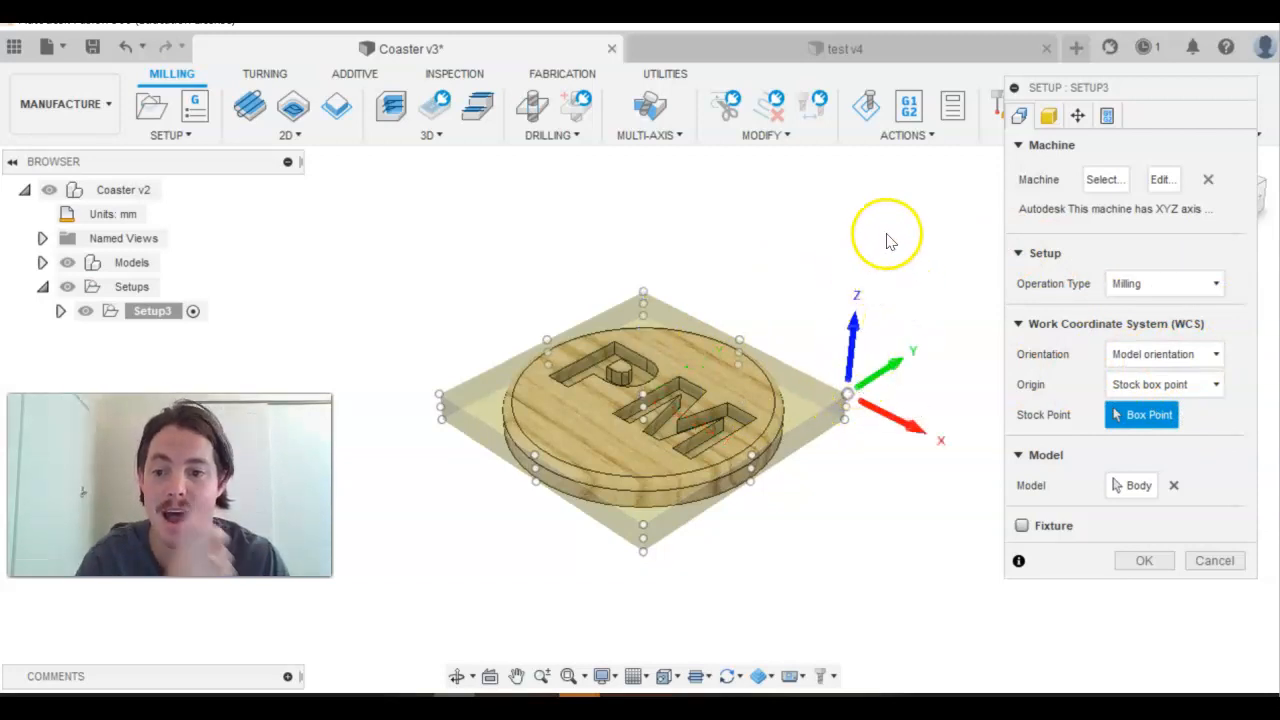
mouse_move(900, 228)
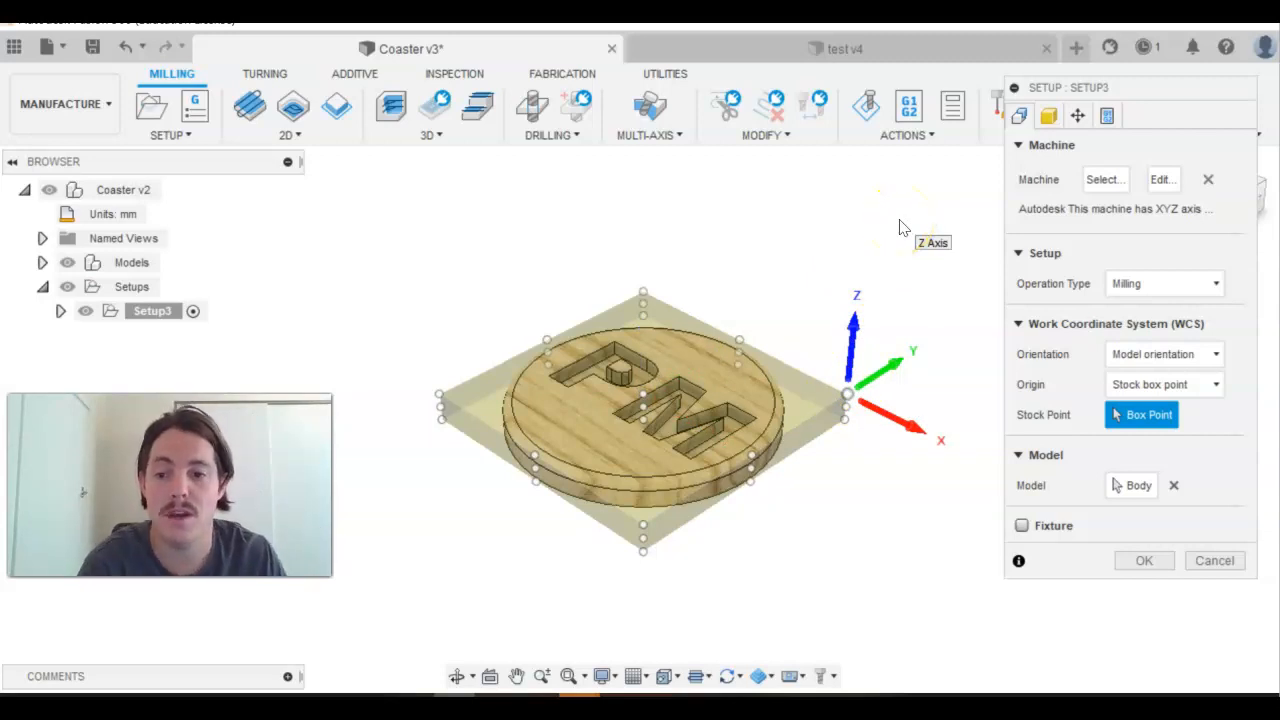
mouse_move(876, 282)
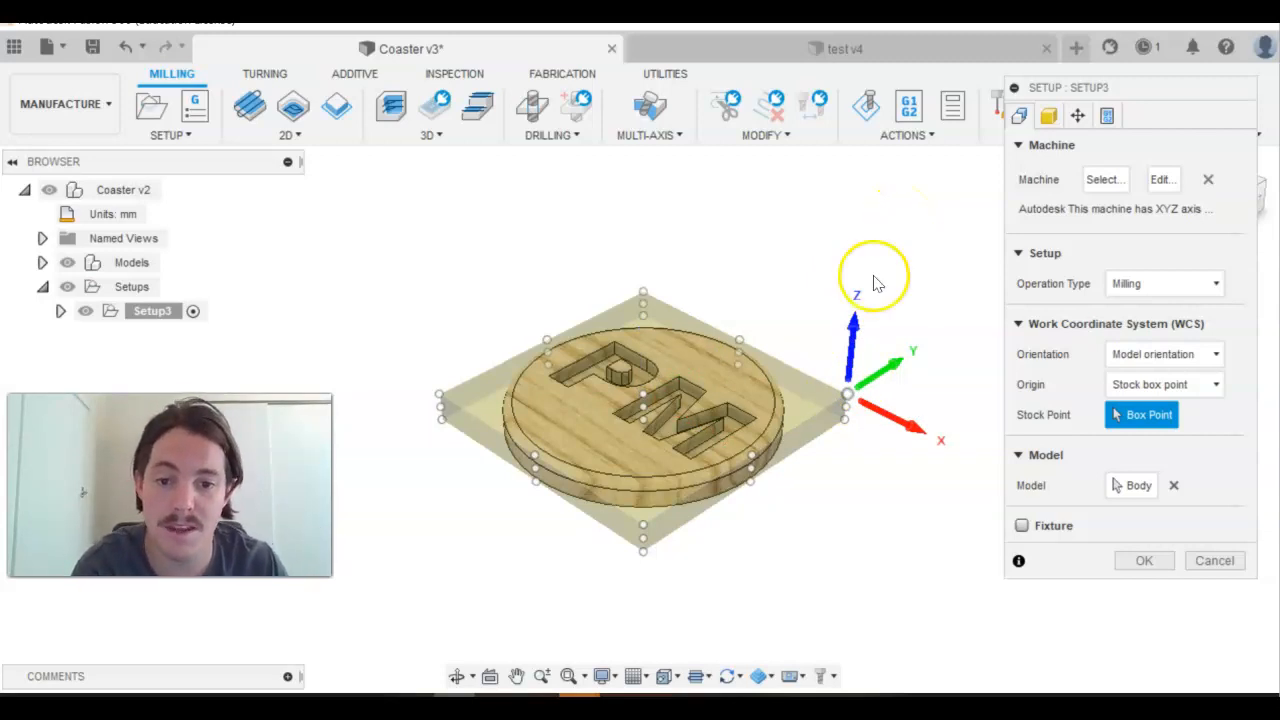
mouse_move(856, 296)
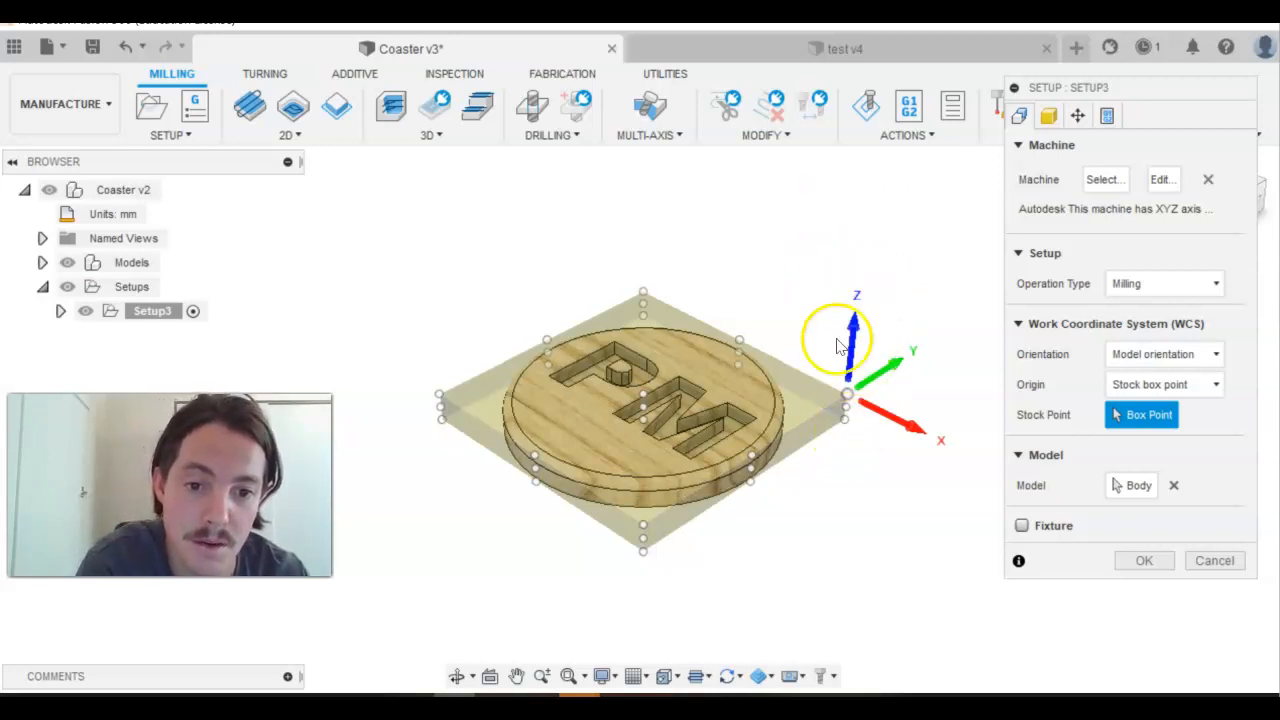
mouse_move(910, 414)
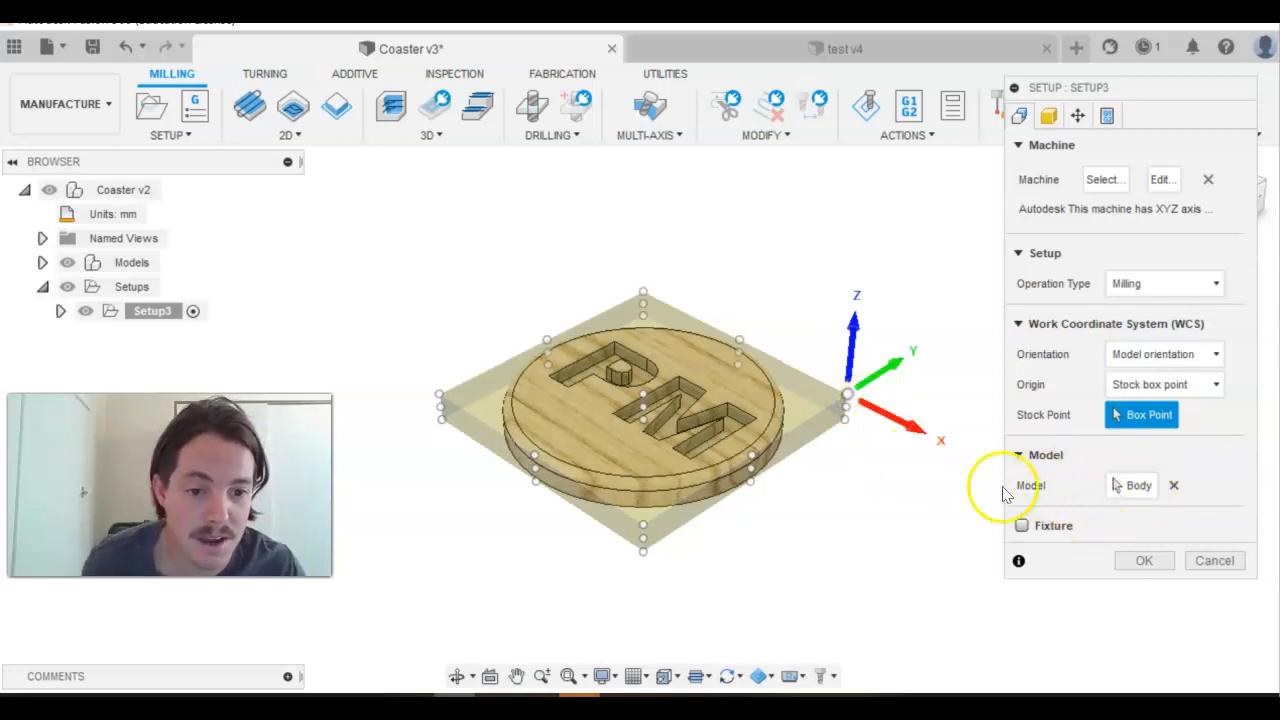
mouse_move(1090, 536)
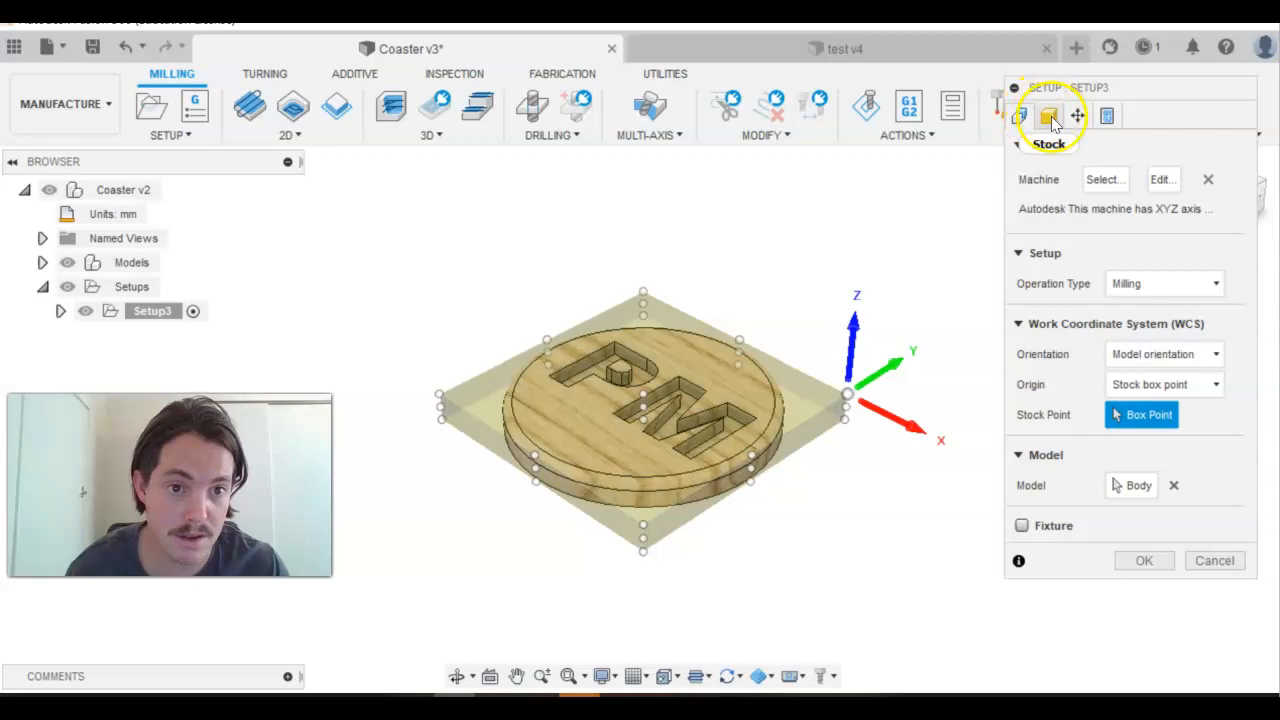
- Review the stock mode choices in the setup's Stock settings, keeping a relative-size box
click(1048, 114)
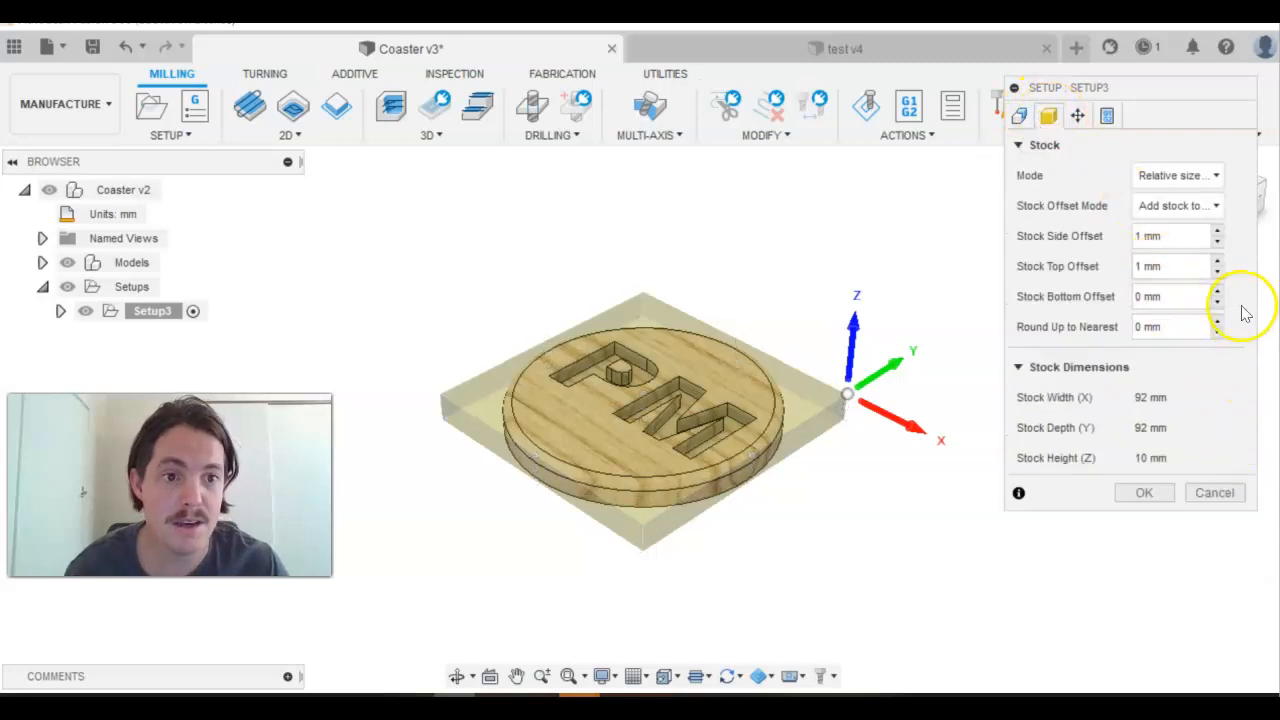
click(1176, 176)
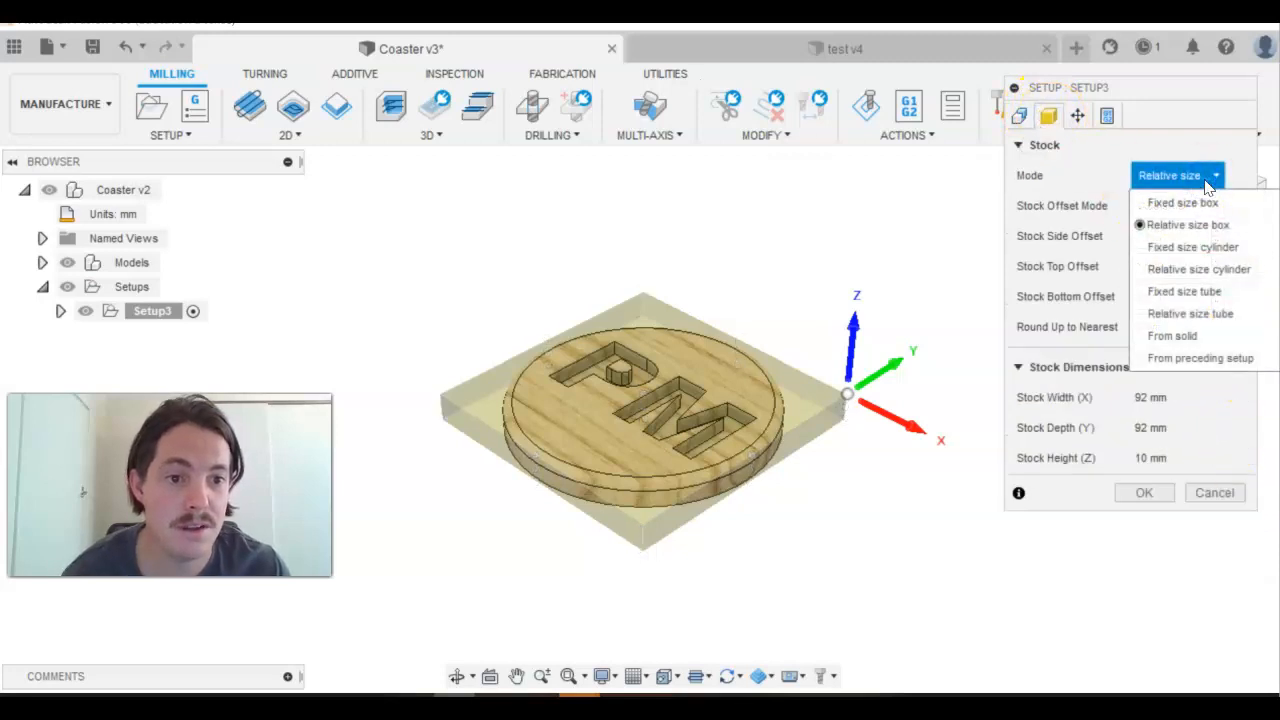
click(1184, 202)
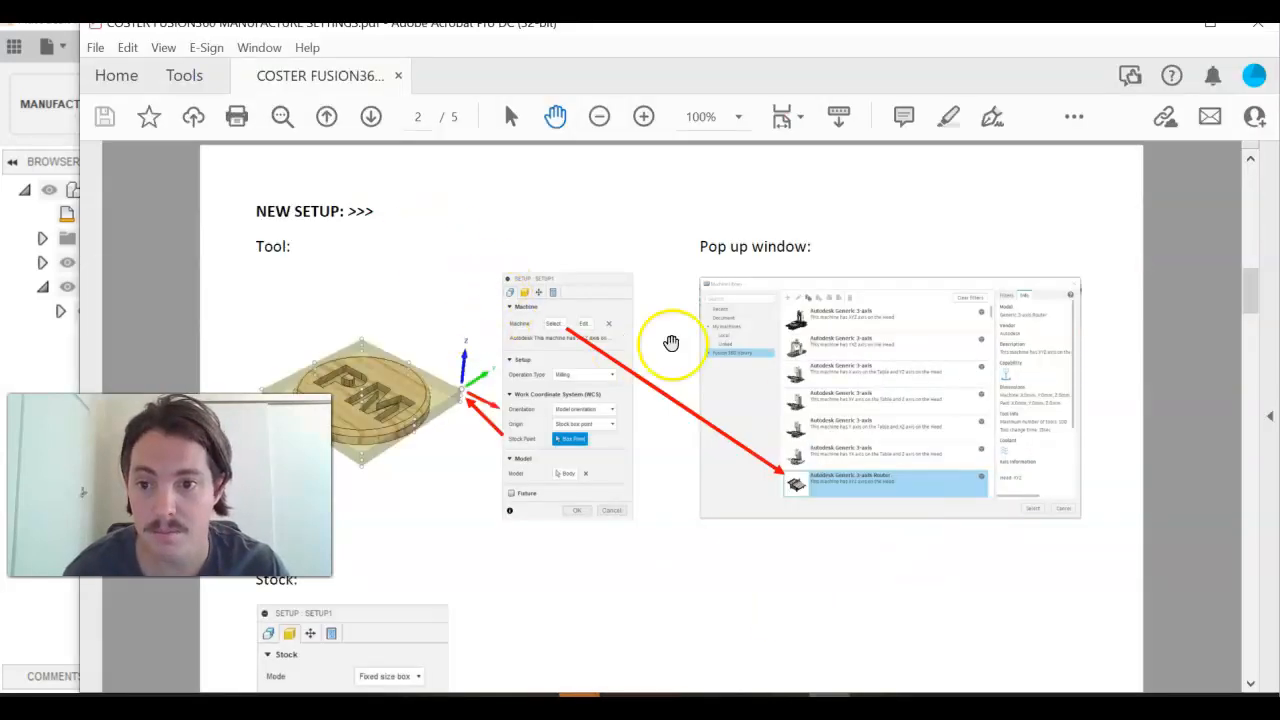
- Scroll the coaster guide in Acrobat to its Stock reference section on page 2
scroll(down, 3)
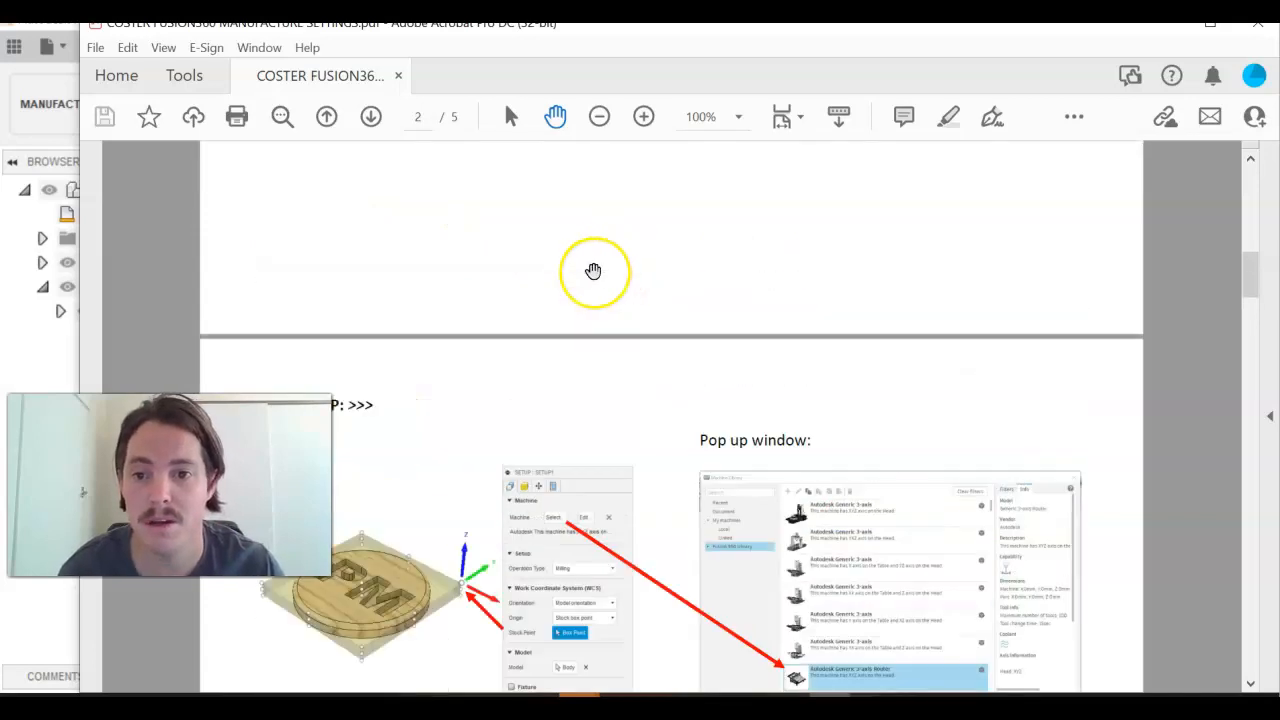
click(326, 116)
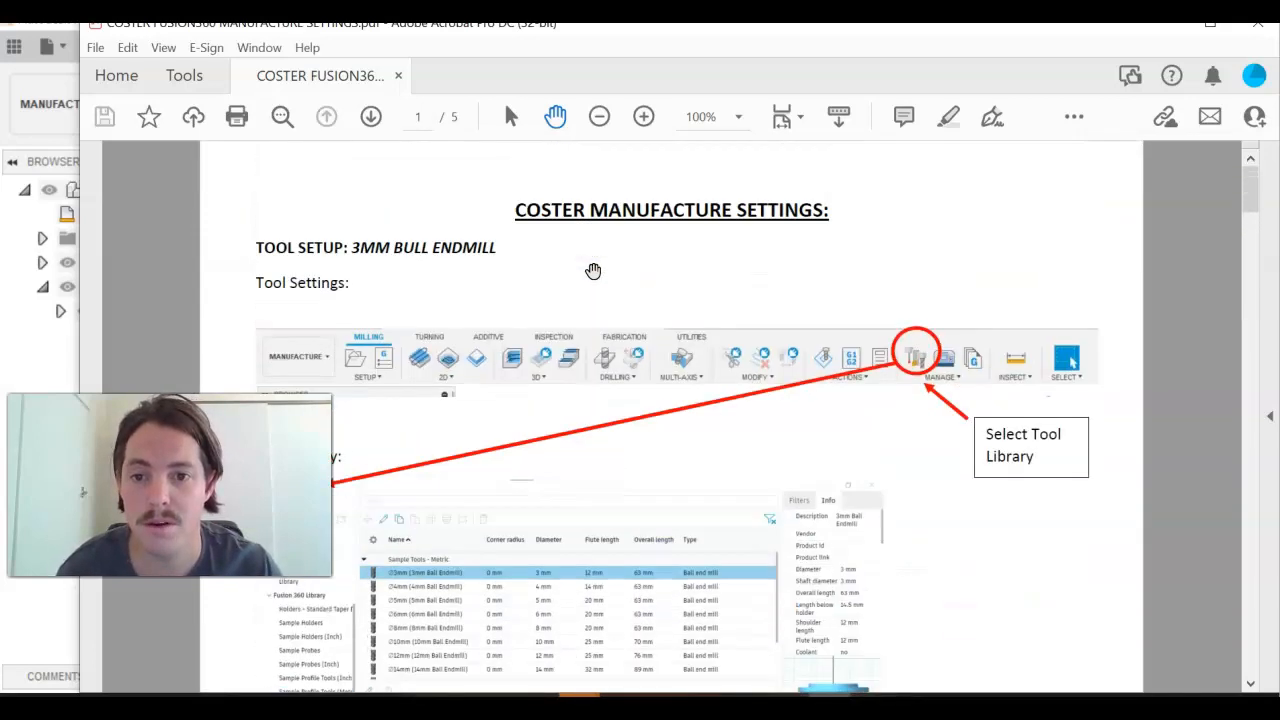
scroll(down, 3)
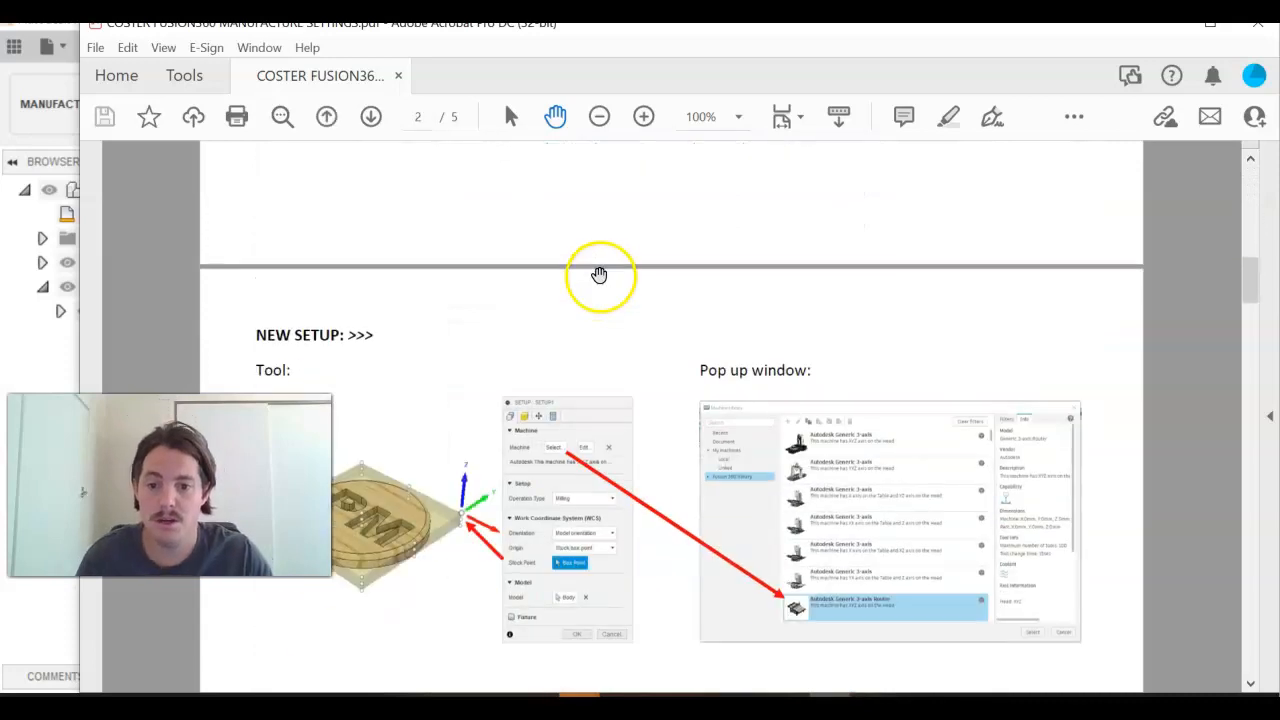
scroll(down, 3)
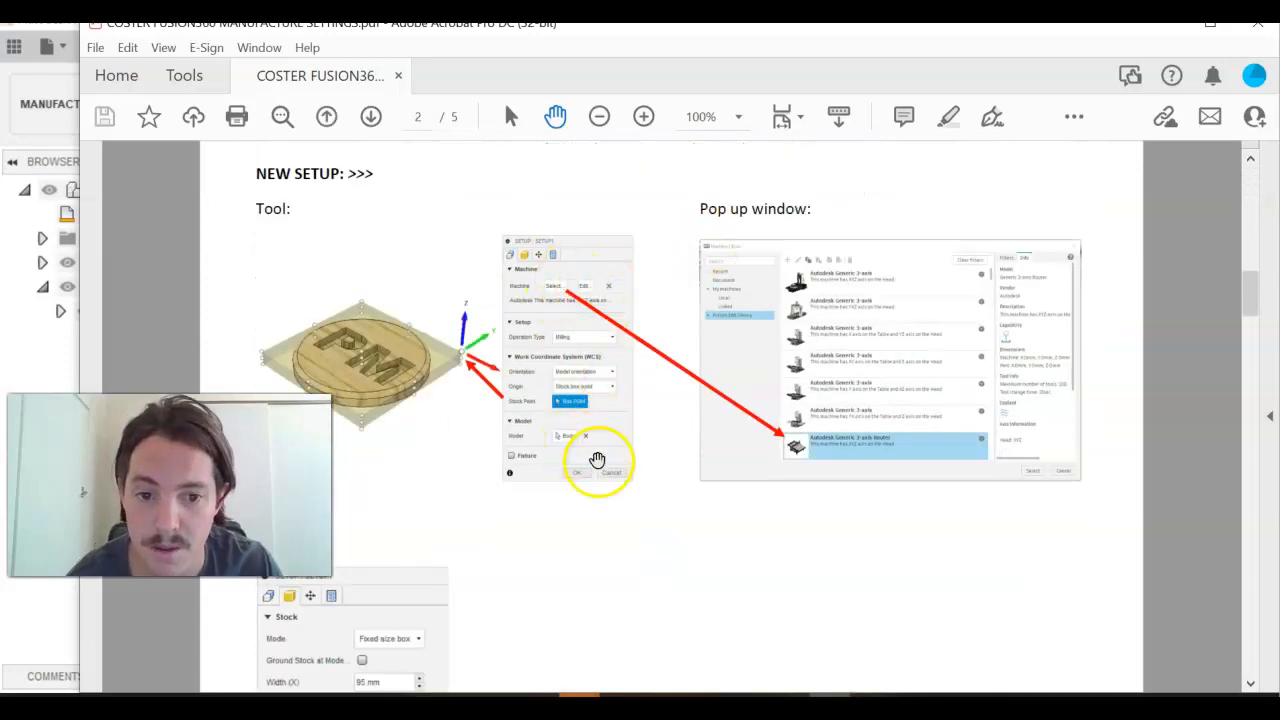
scroll(down, 3)
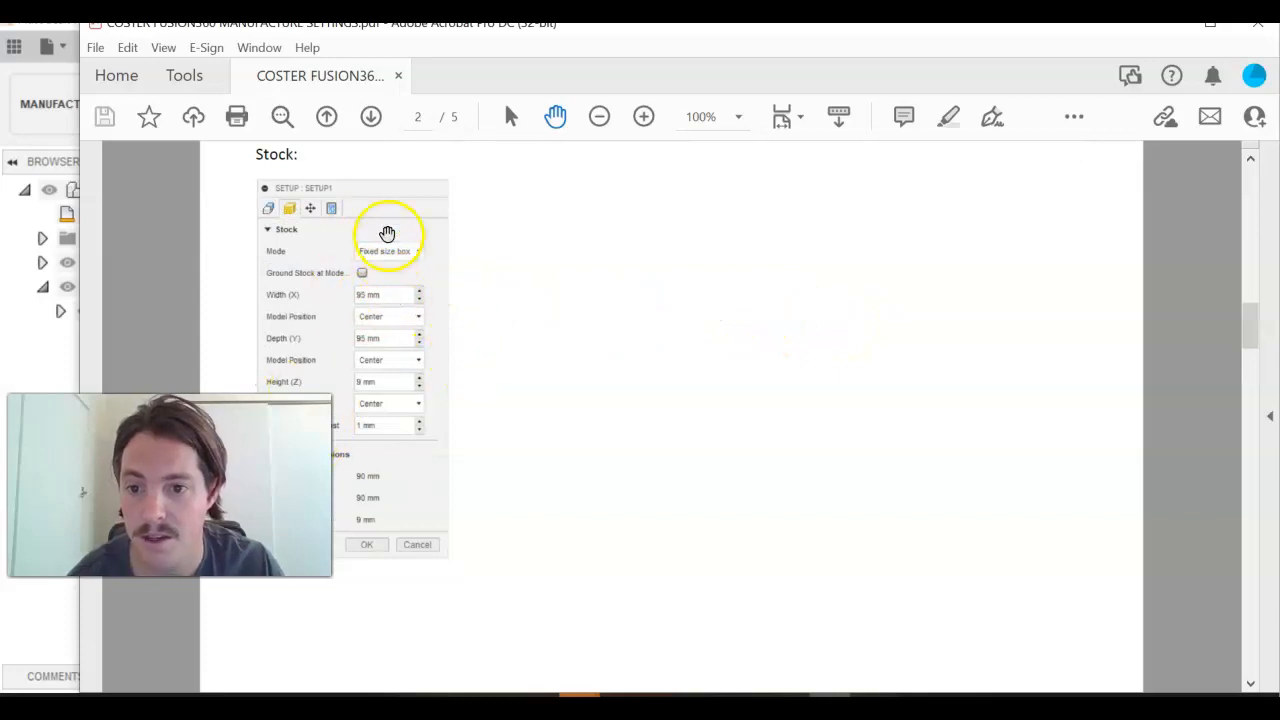
mouse_move(336, 404)
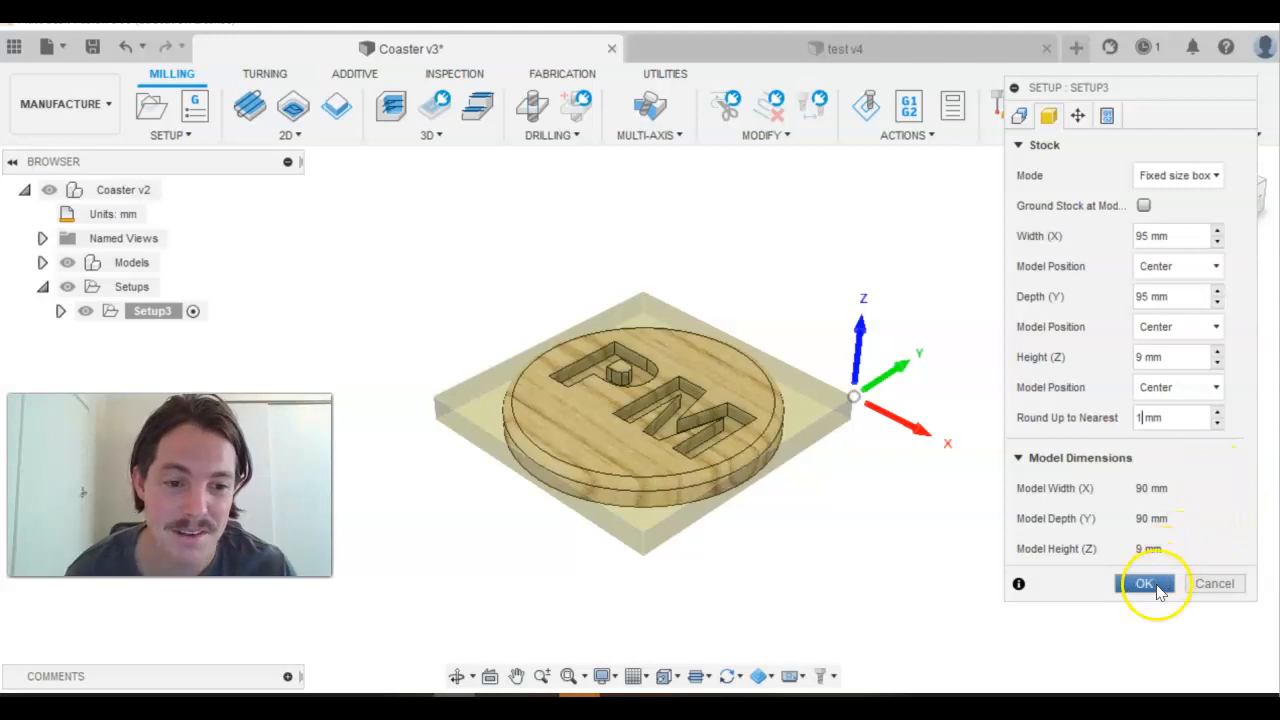
- Confirm the fixed 95 × 95 × 9 mm centred stock box and close Setup3
click(1144, 584)
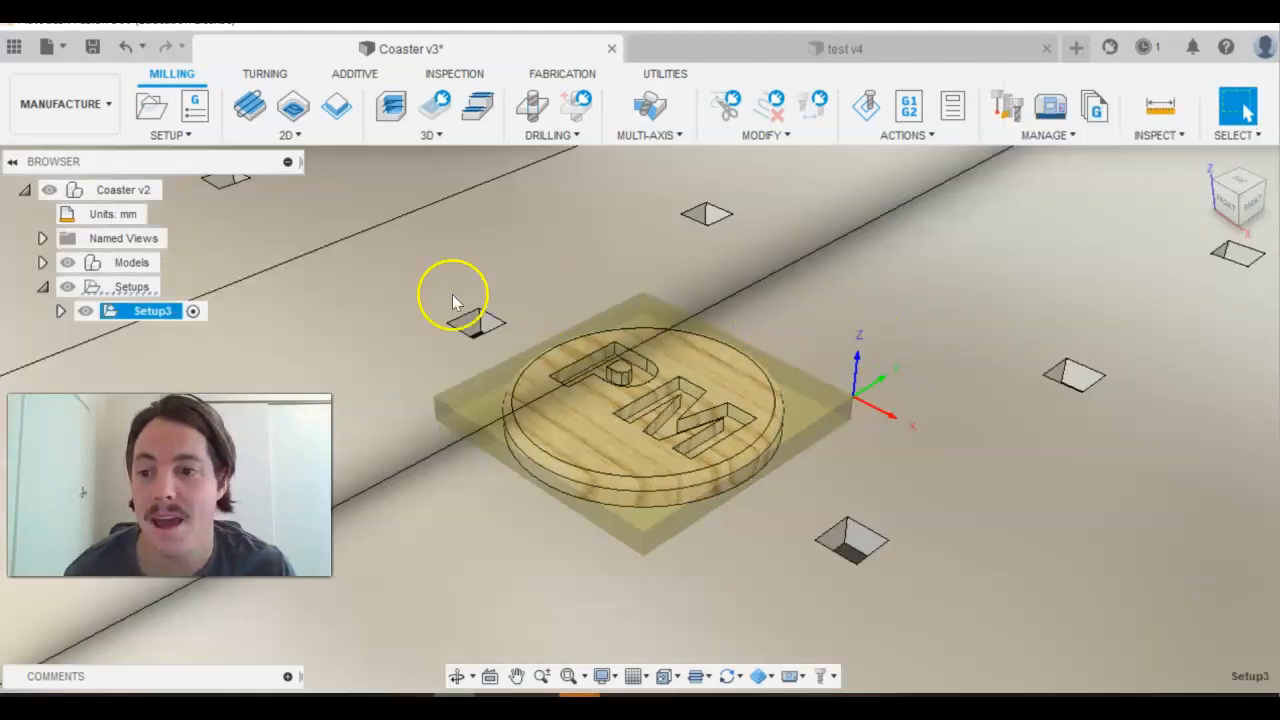
mouse_move(476, 410)
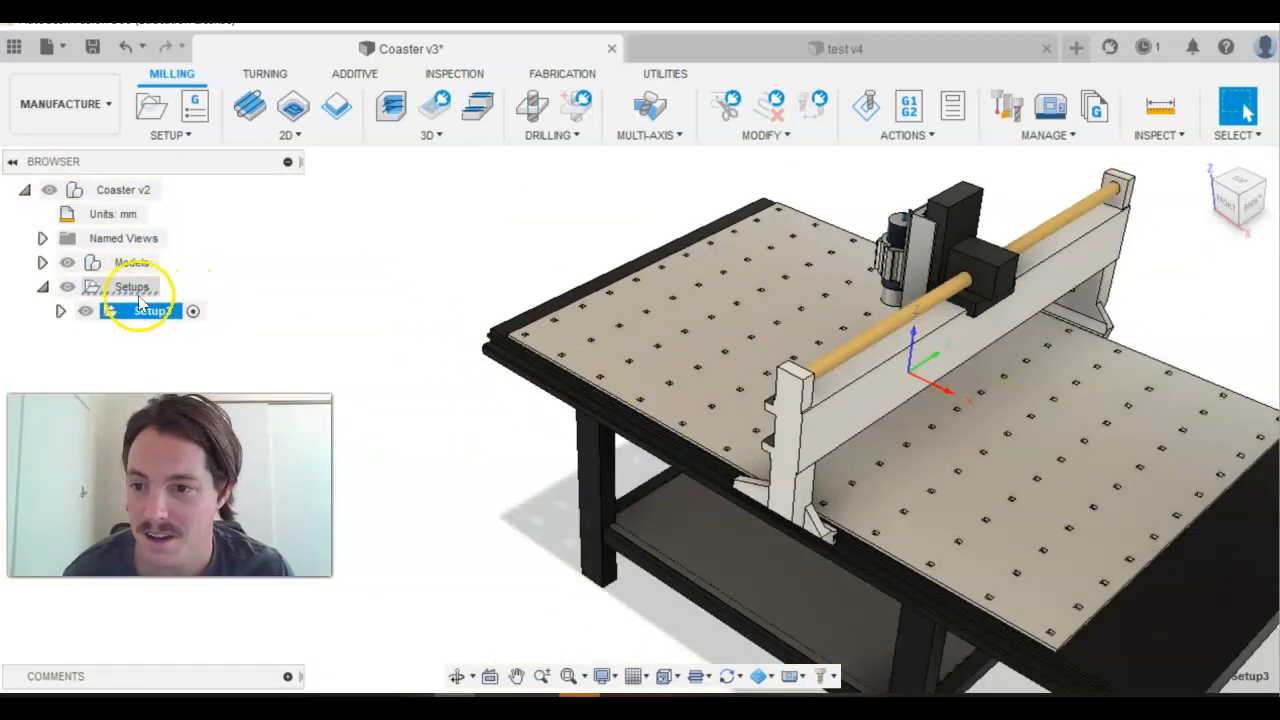
- Select Setup3 in the browser to show the coaster inside its finished stock box
click(60, 312)
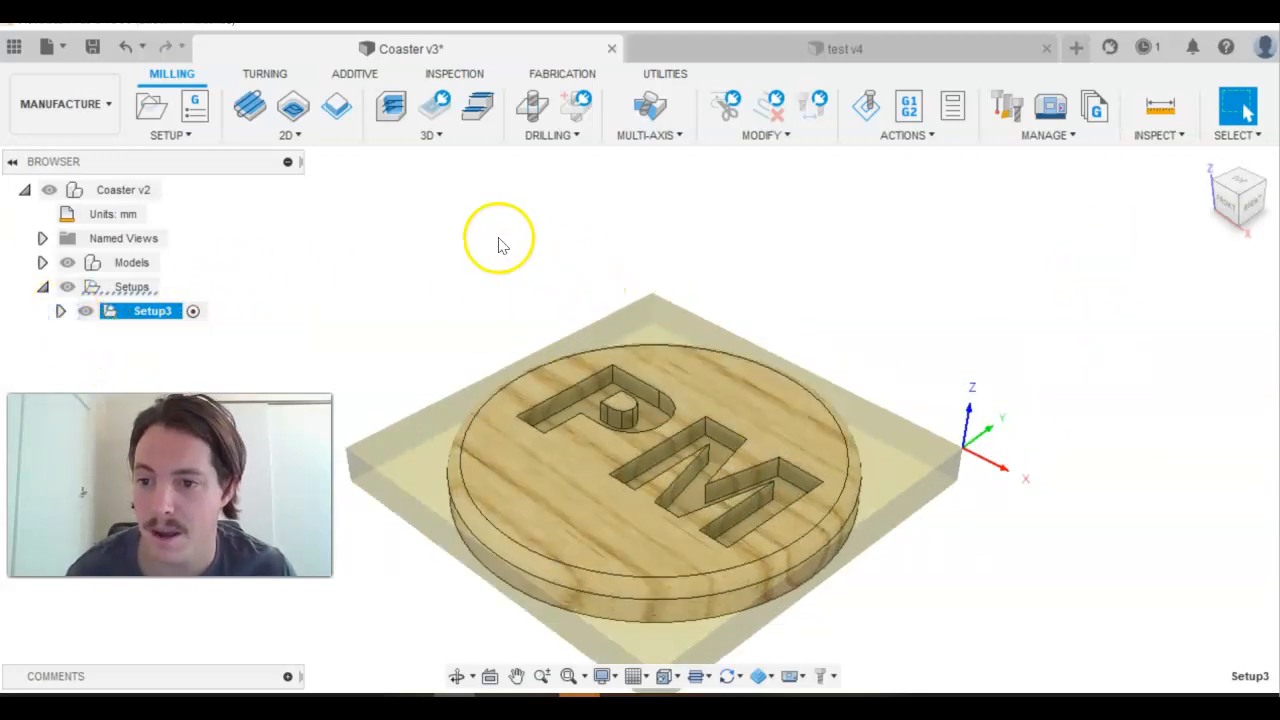
mouse_move(472, 212)
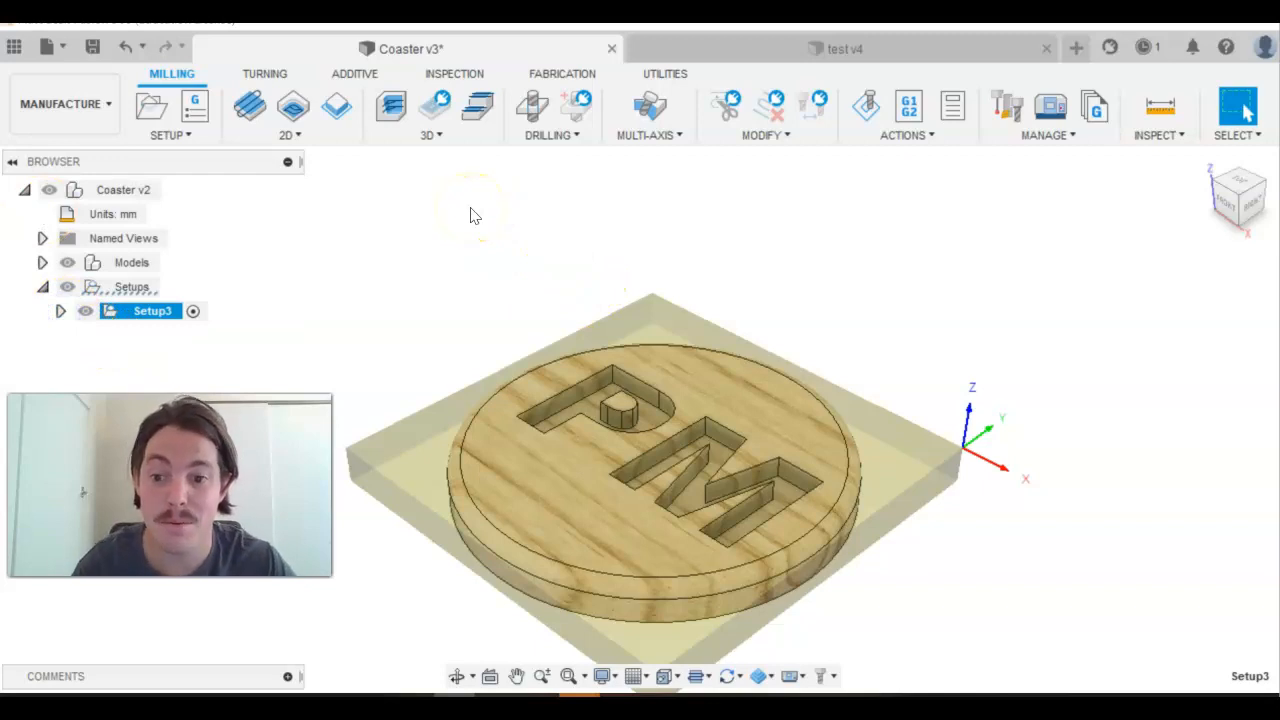